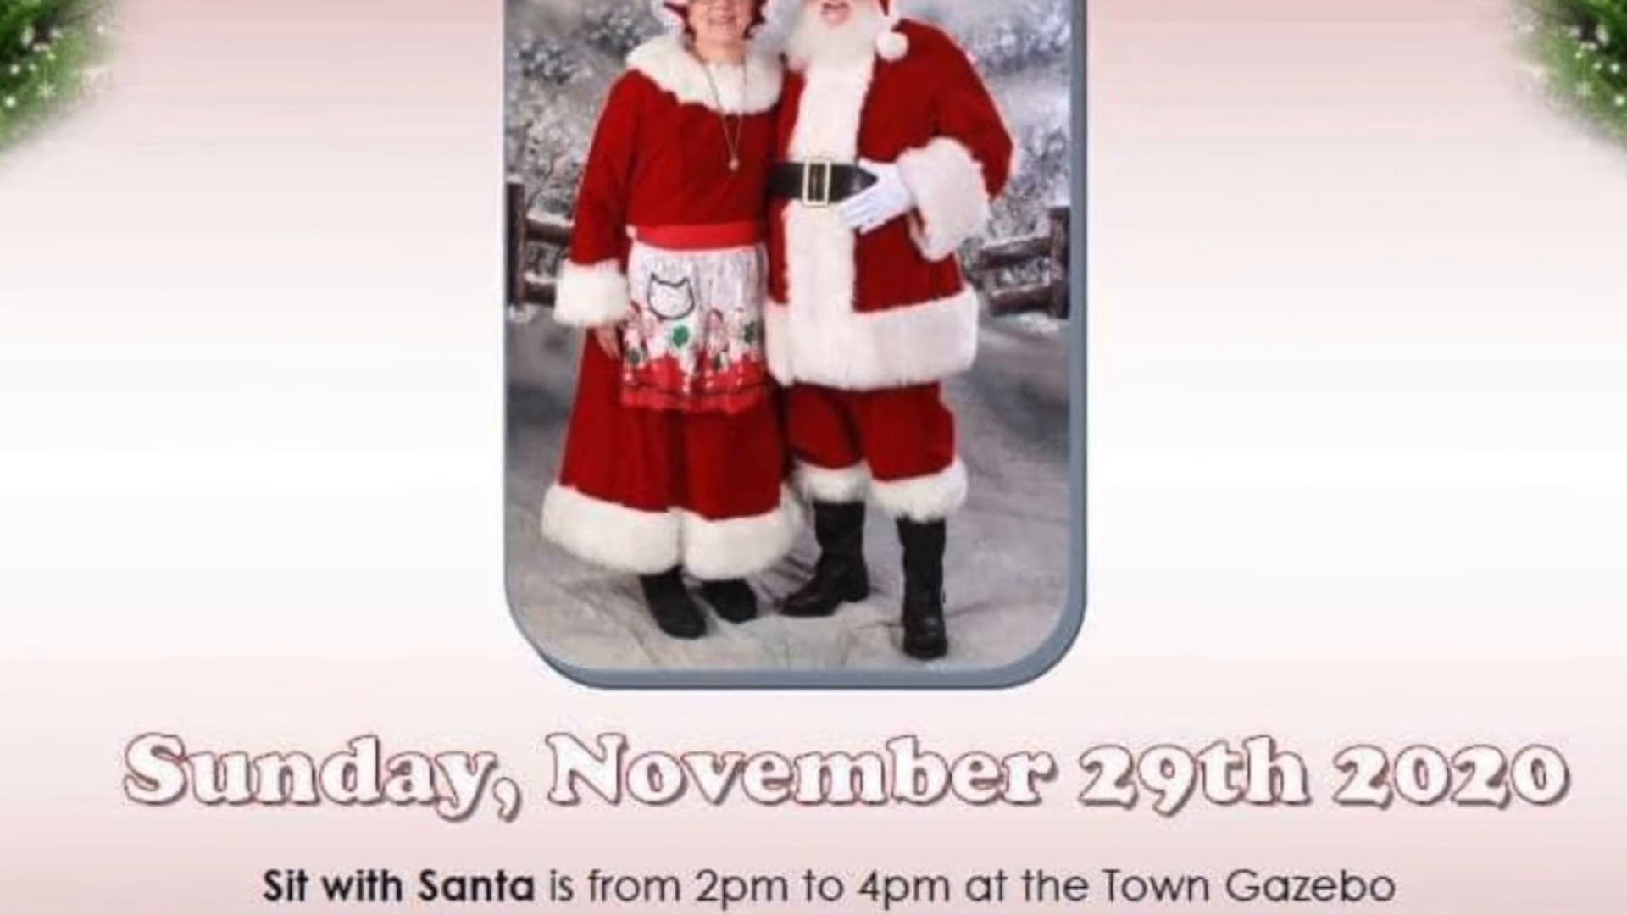
{"action": "scroll", "scroll_direction": "down", "scroll_amount": 3}
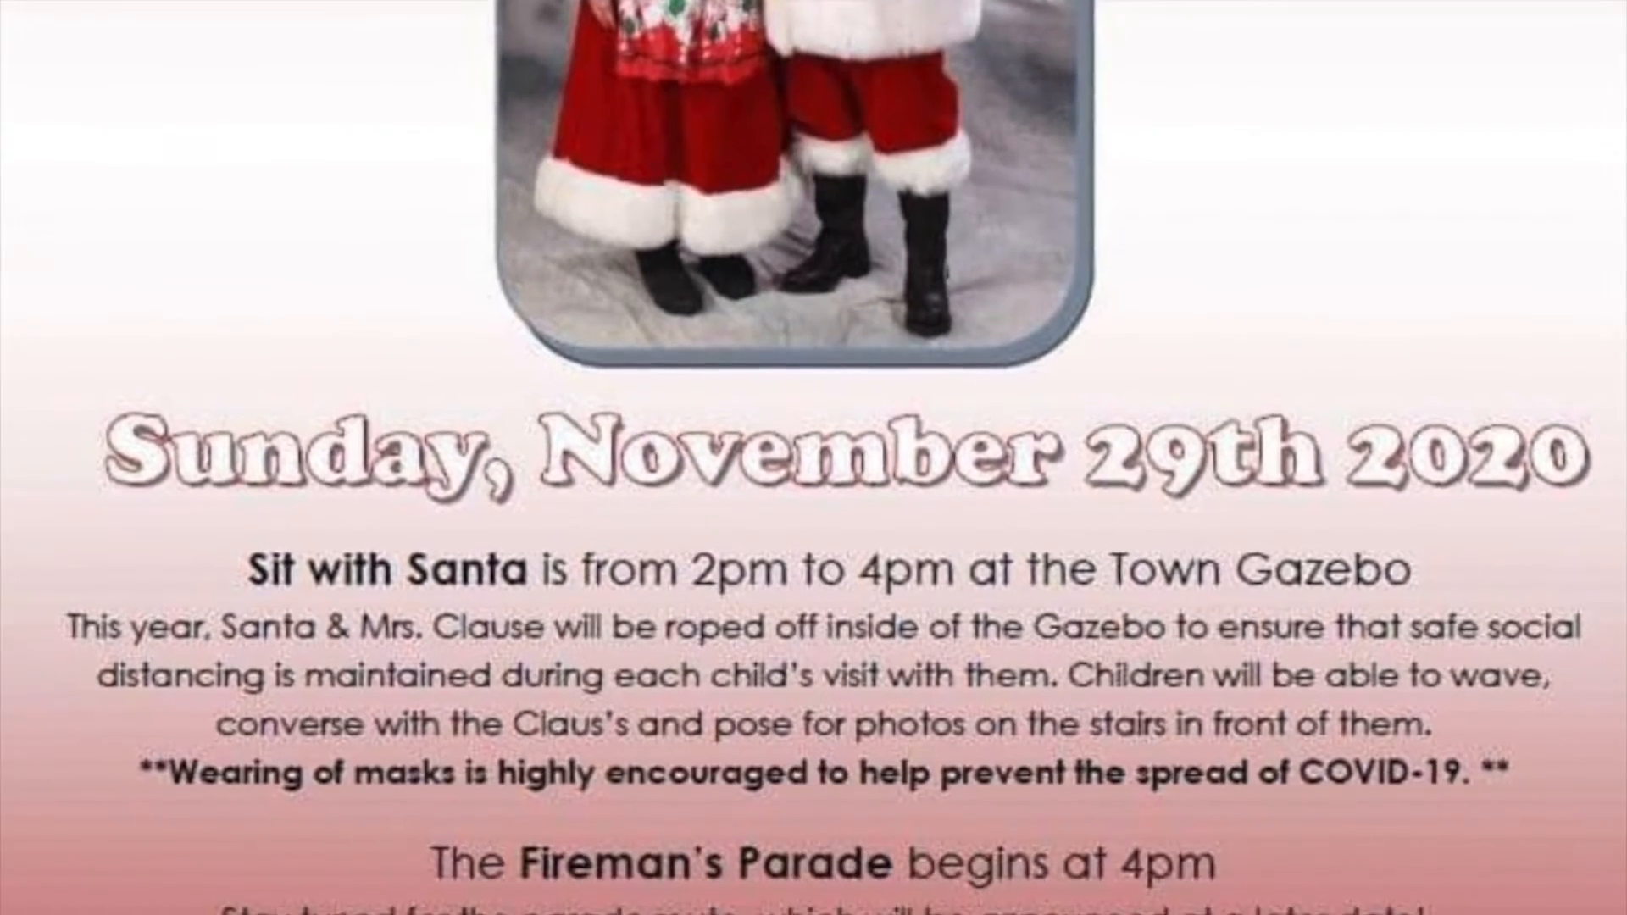